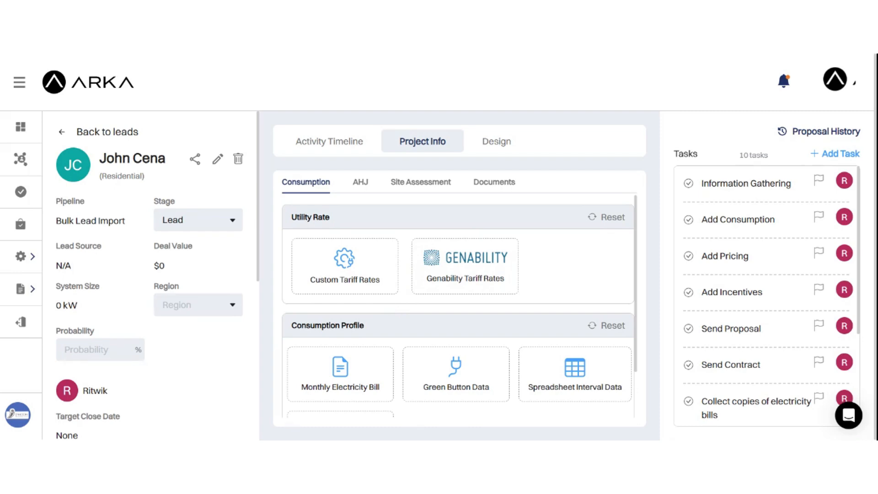
{"action": "mouse_move", "coordinate": [473, 320]}
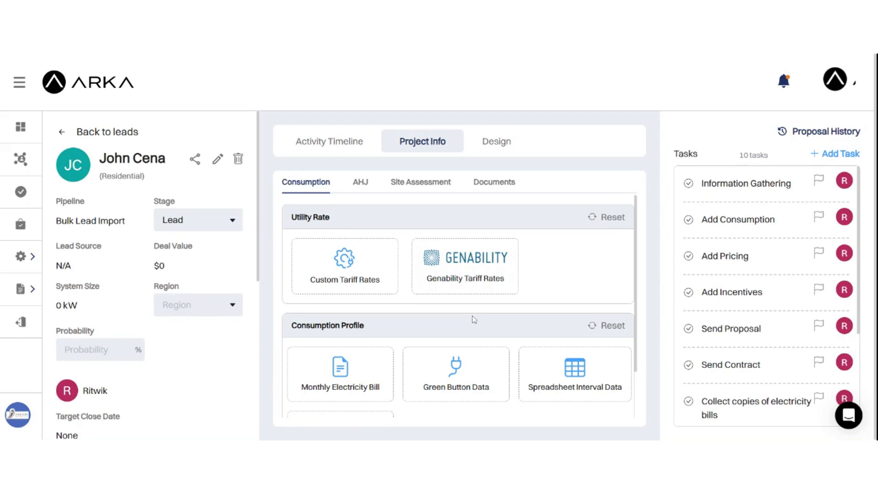
Step: Apply Genability tariff: Duke Energy provider, RES-79 Residential rate, 3.5% escalation
{"action": "scroll", "scroll_direction": "down", "scroll_amount": 3}
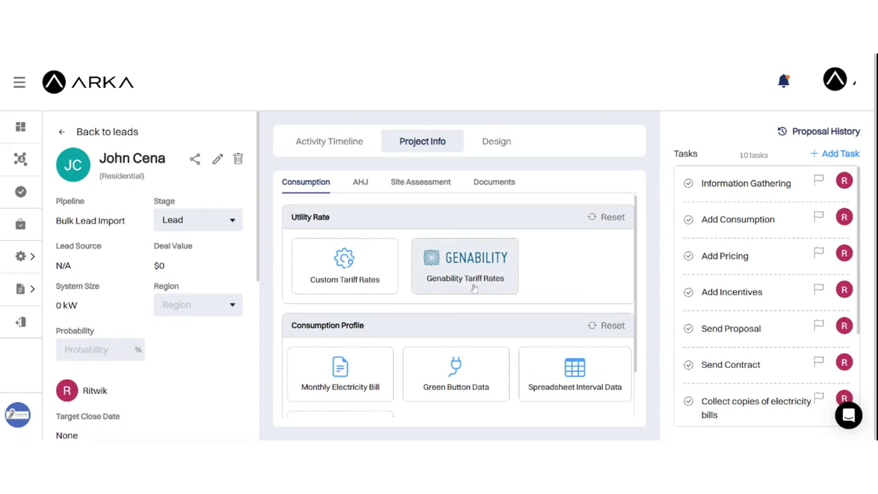
{"action": "left_click", "coordinate": [465, 266]}
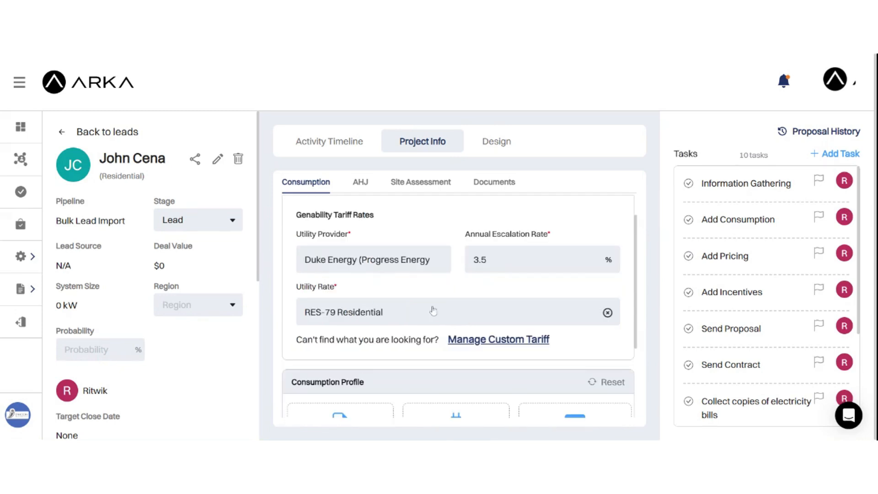
{"action": "left_click", "coordinate": [369, 259]}
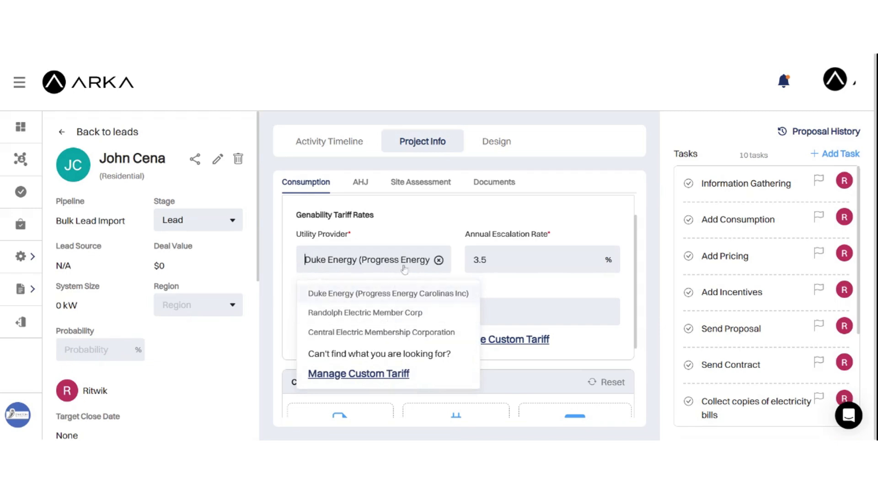
{"action": "left_click", "coordinate": [388, 292]}
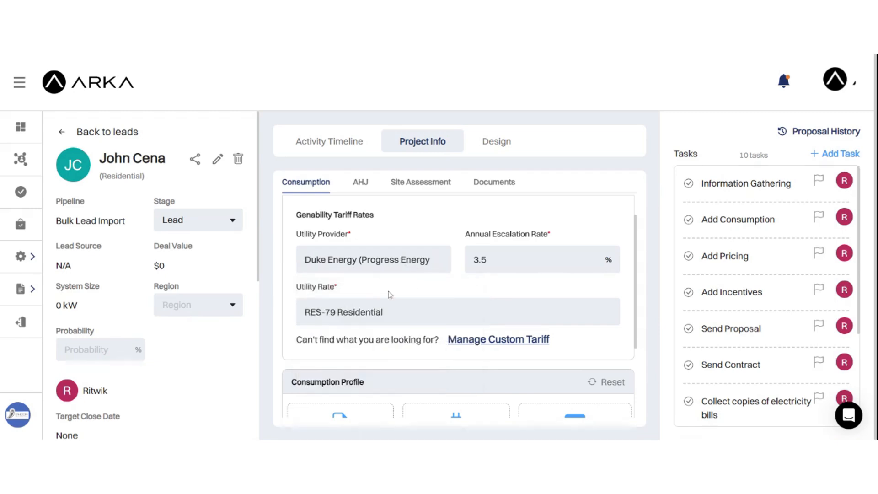
{"action": "left_click", "coordinate": [457, 312]}
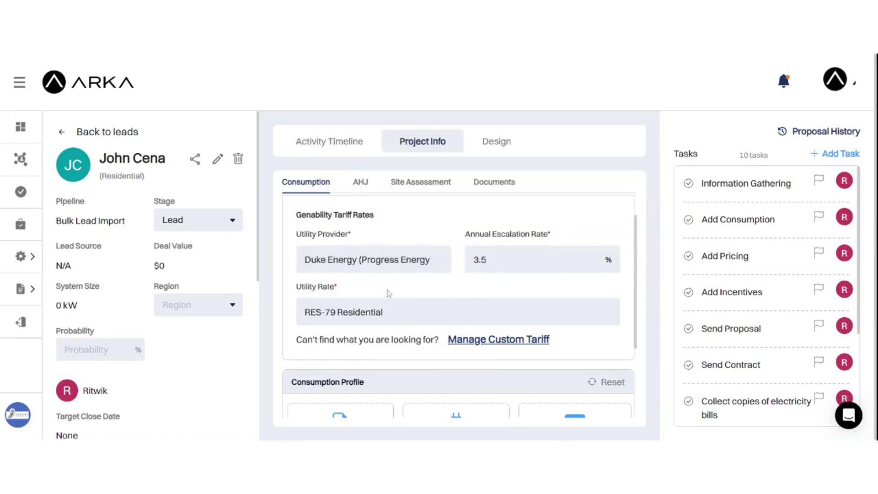
{"action": "mouse_move", "coordinate": [412, 351]}
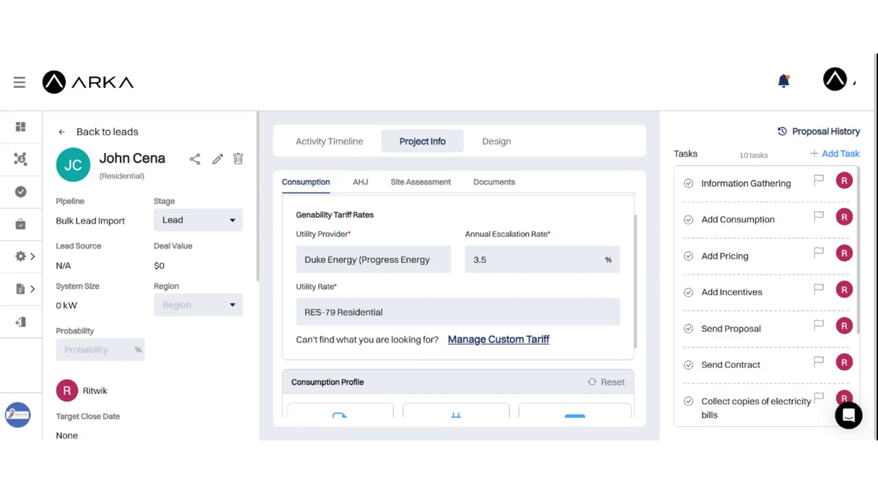
{"action": "mouse_move", "coordinate": [375, 211]}
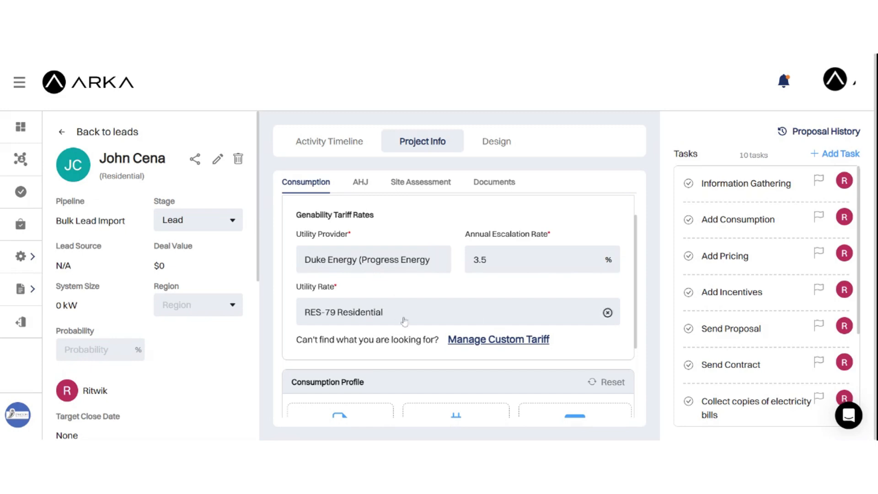
{"action": "mouse_move", "coordinate": [394, 300]}
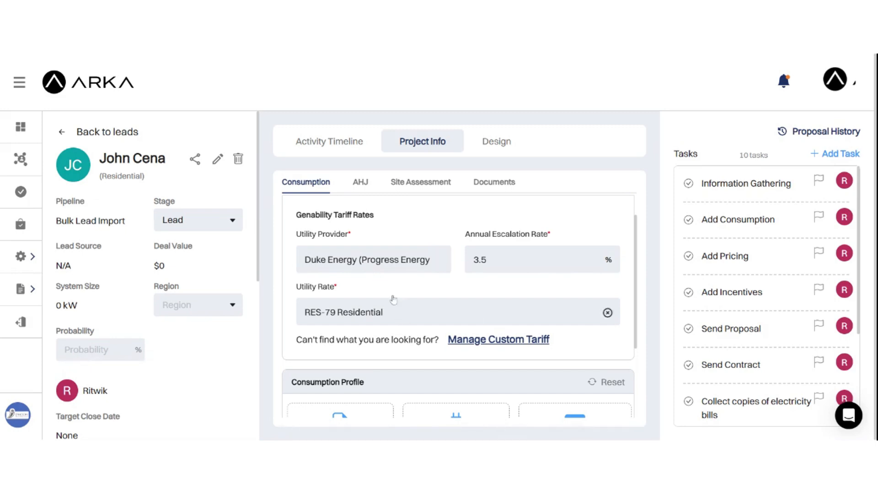